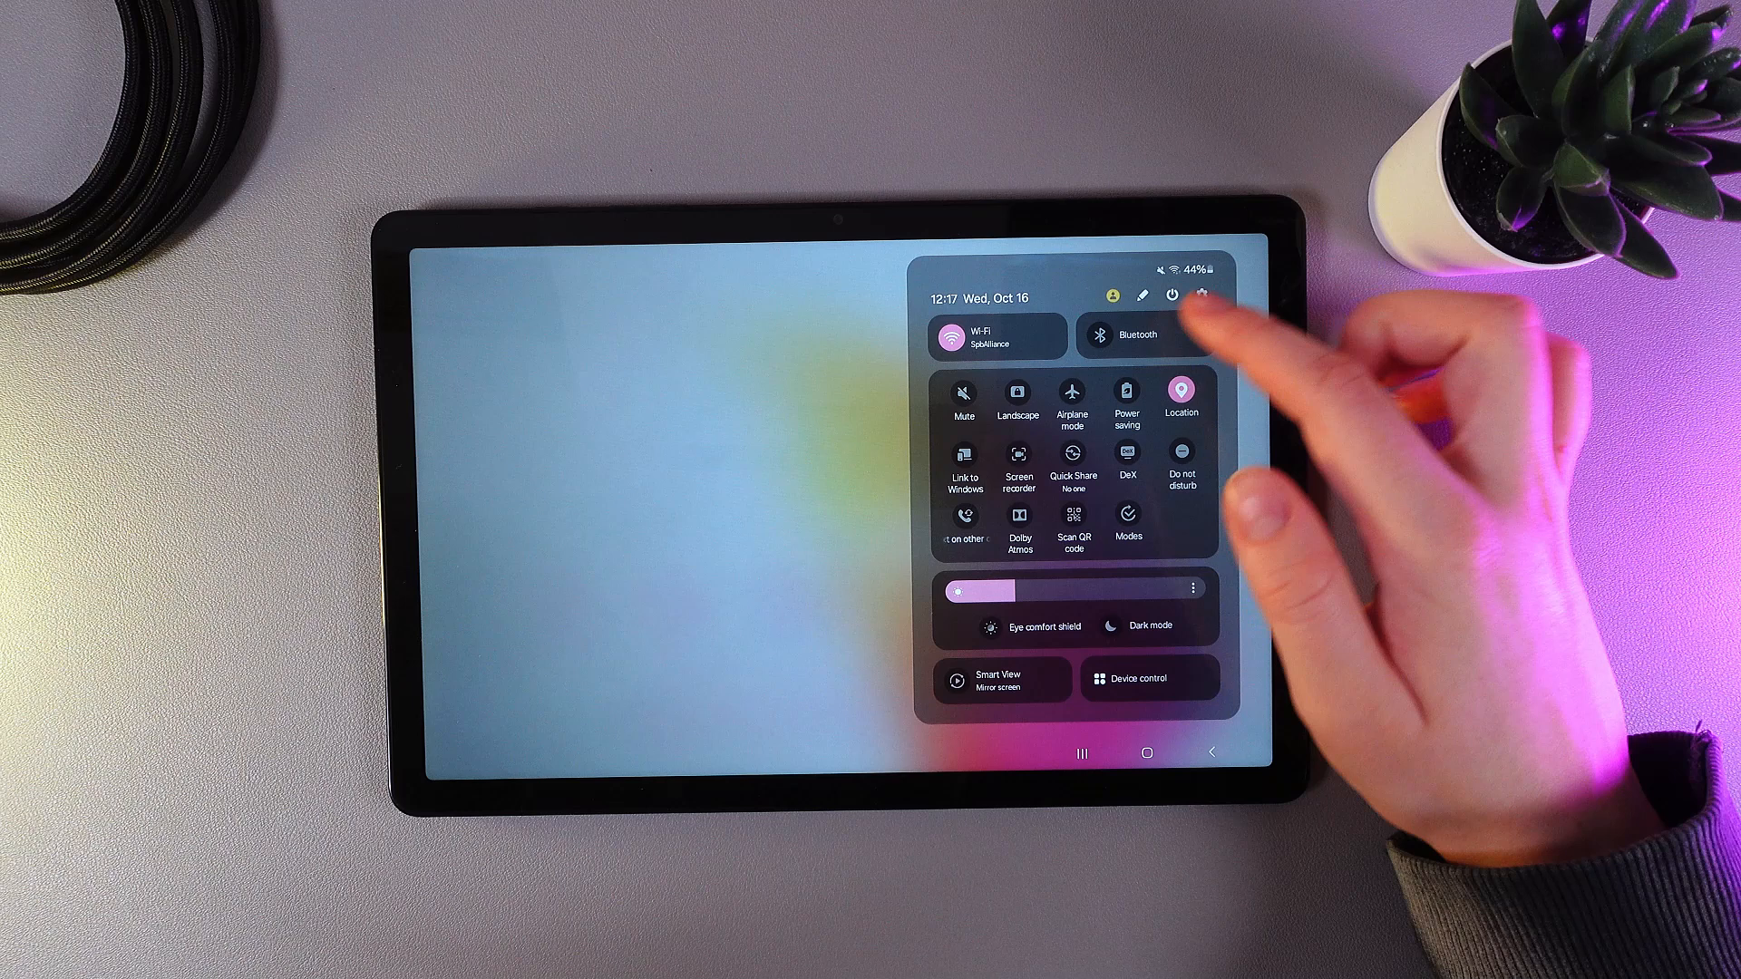
# Step: Open the power menu from the Quick Settings power icon
pyautogui.click(1168, 294)
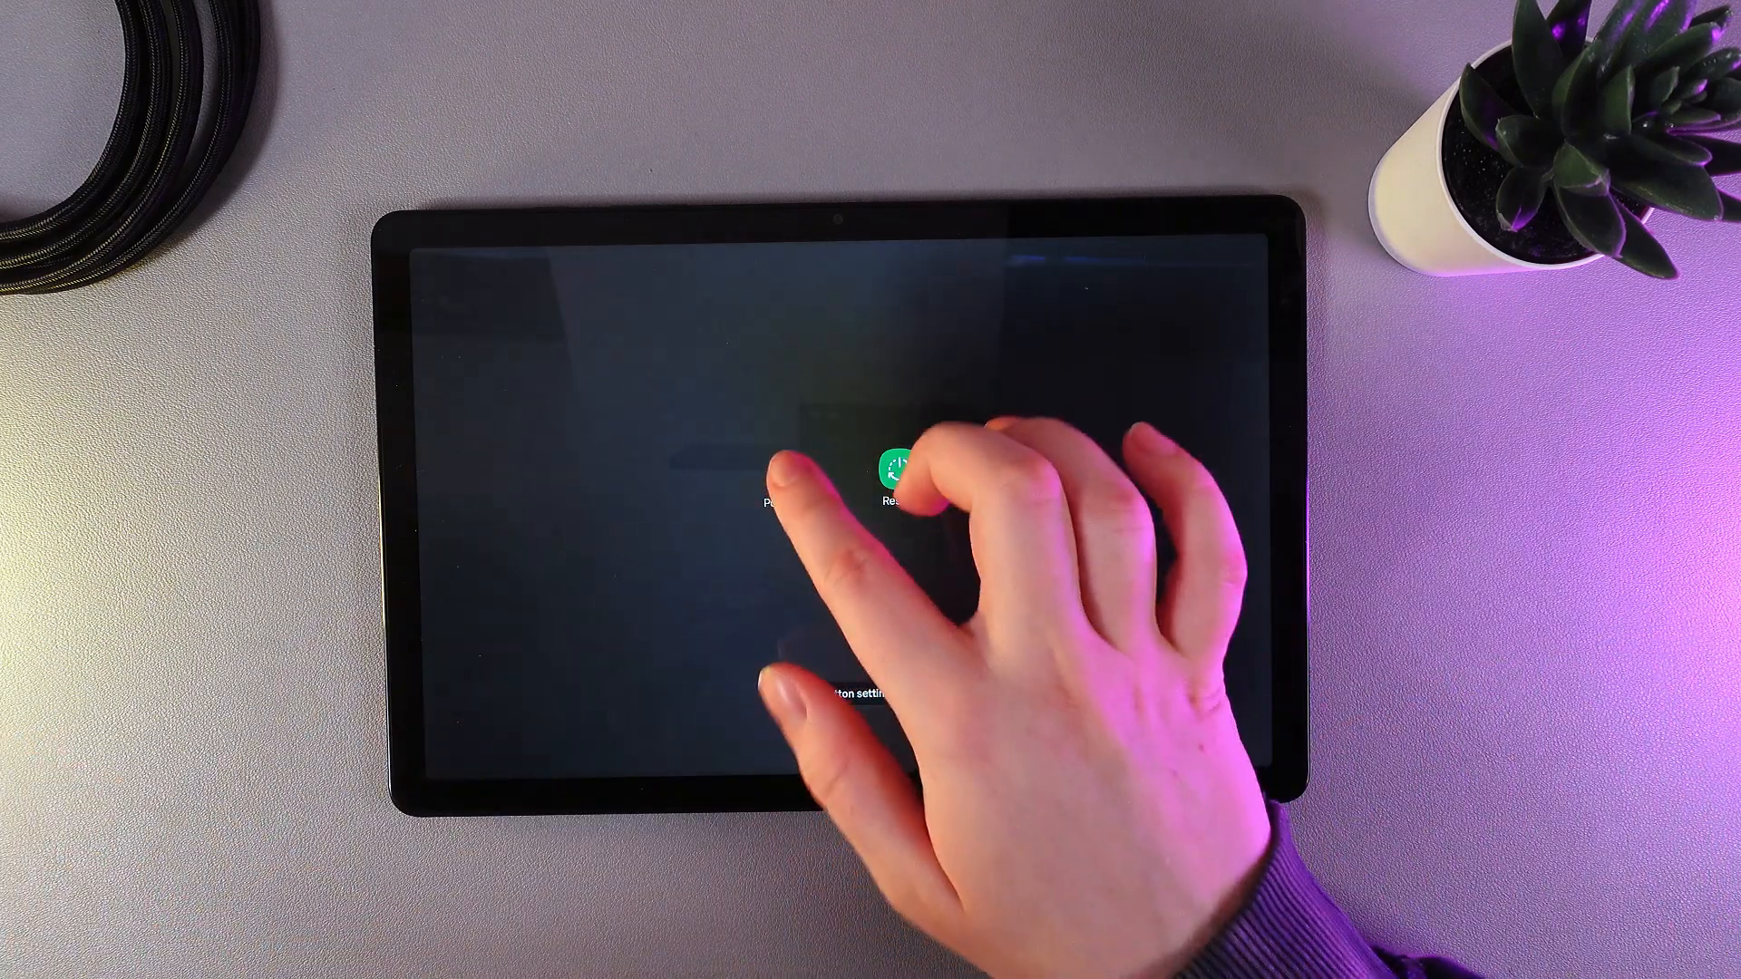
# Step: Choose Power off, reveal the Safe mode option, and restart into Safe mode
pyautogui.click(844, 477)
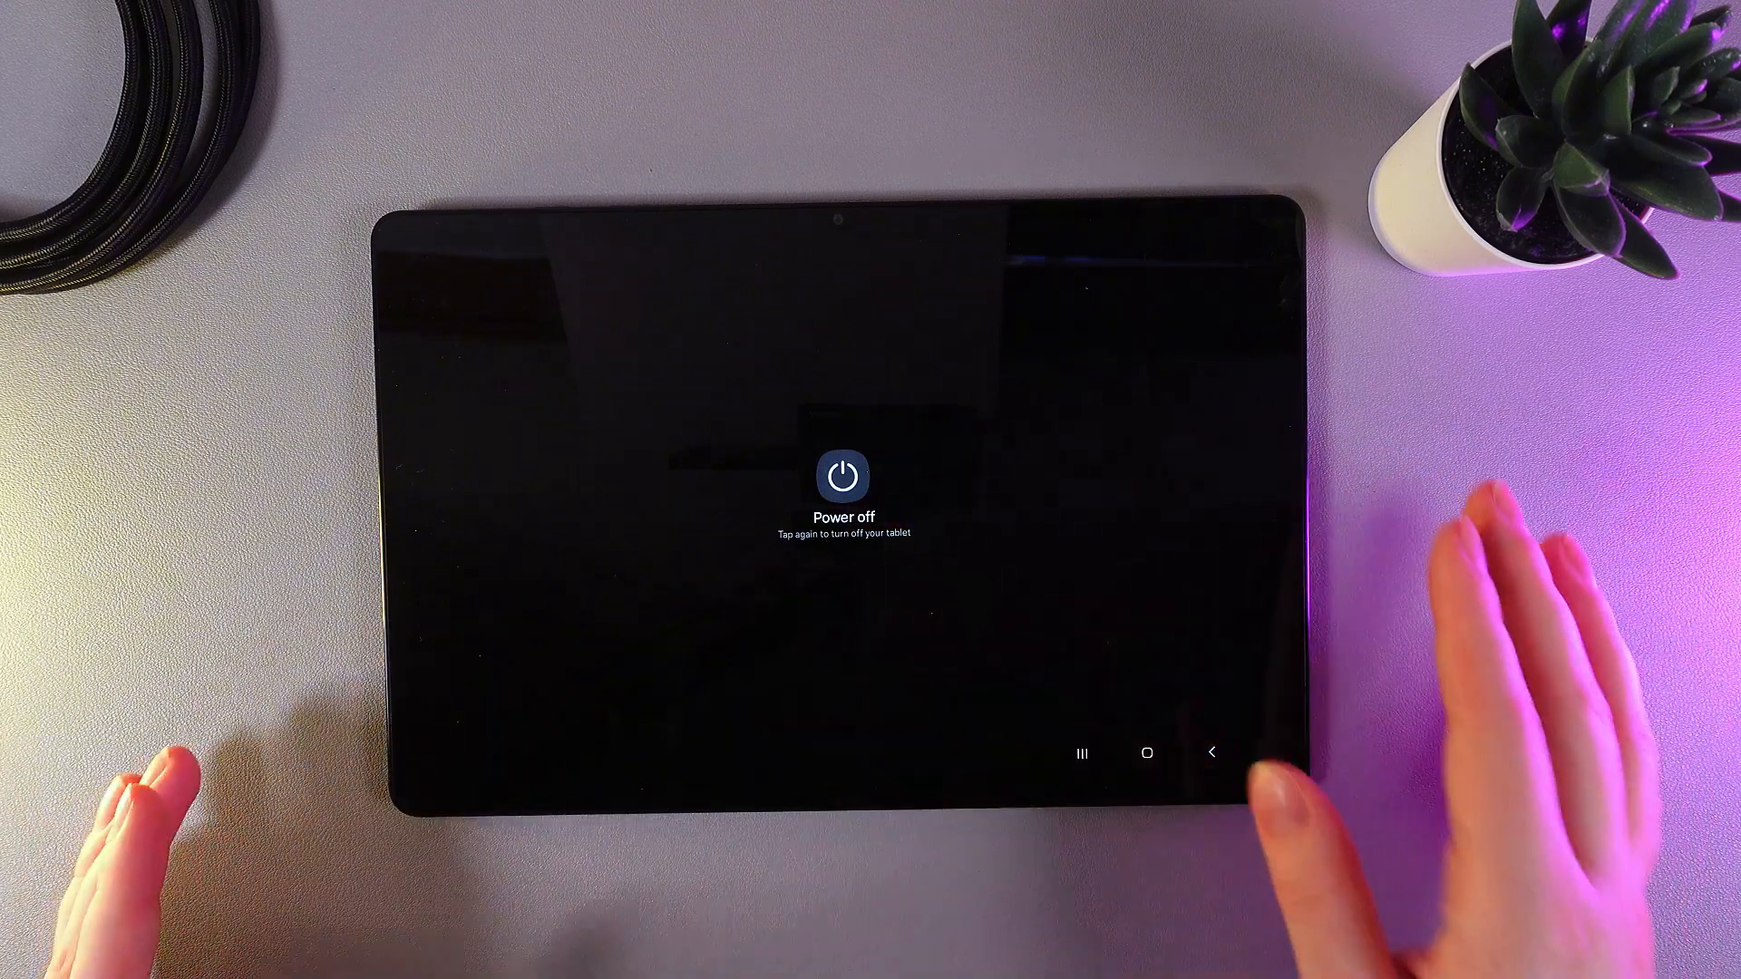
pyautogui.click(842, 475)
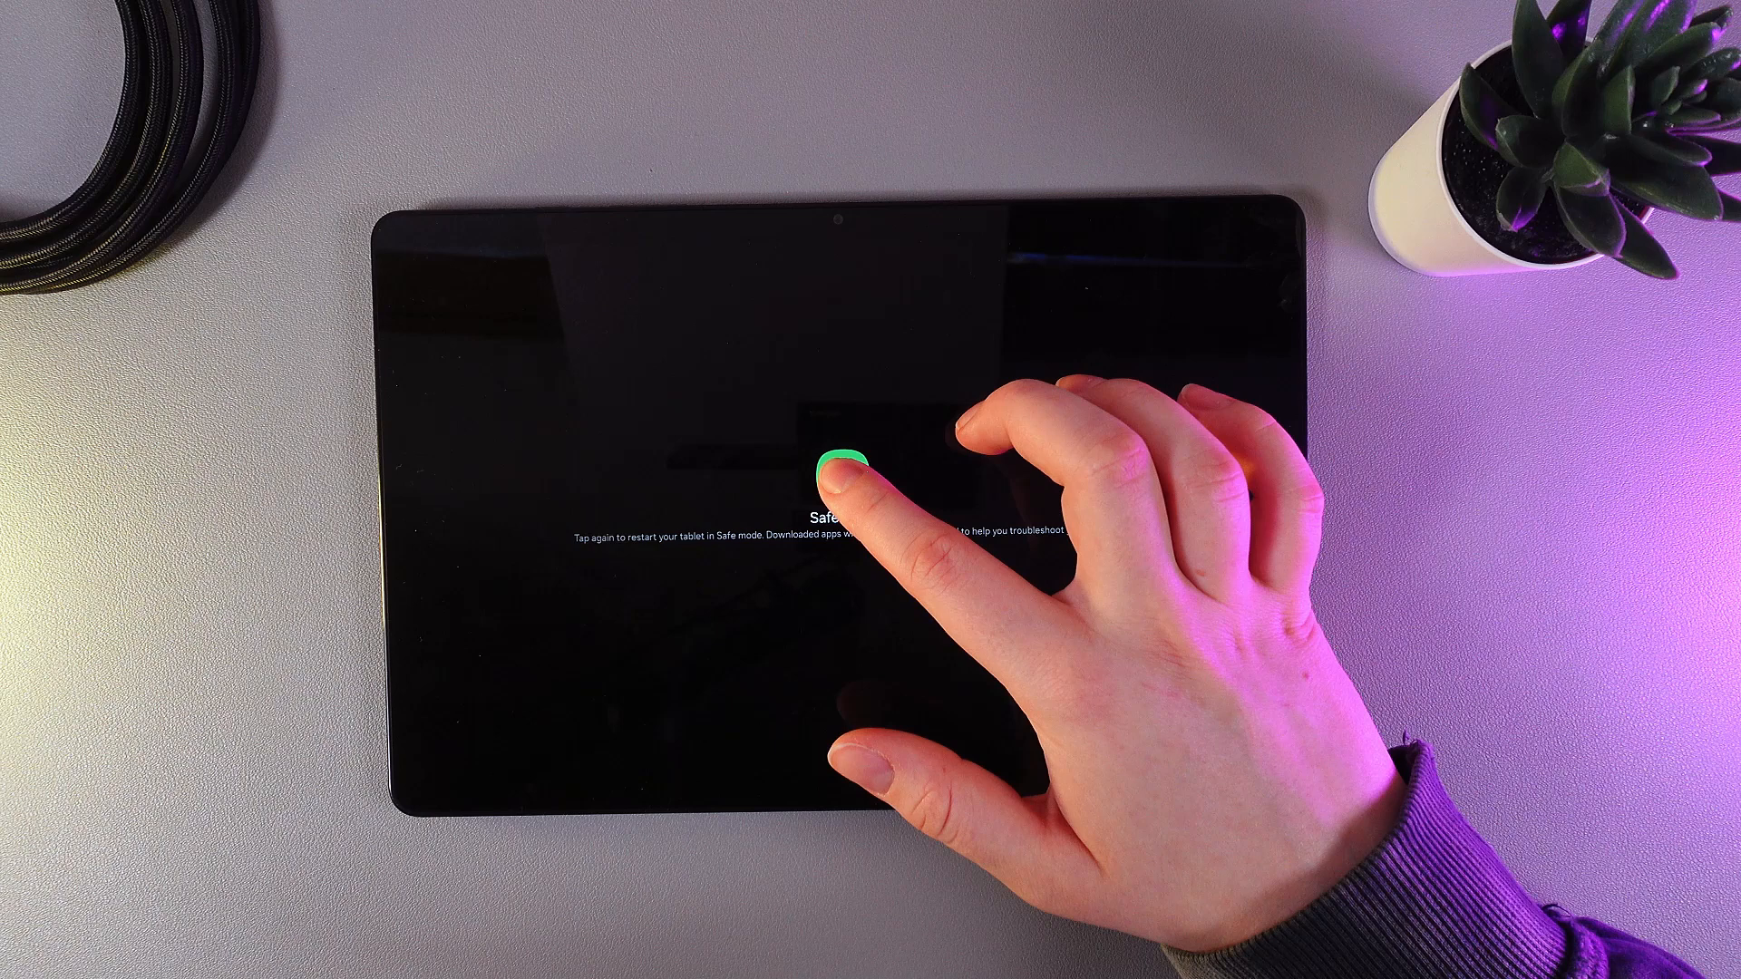
pyautogui.click(843, 478)
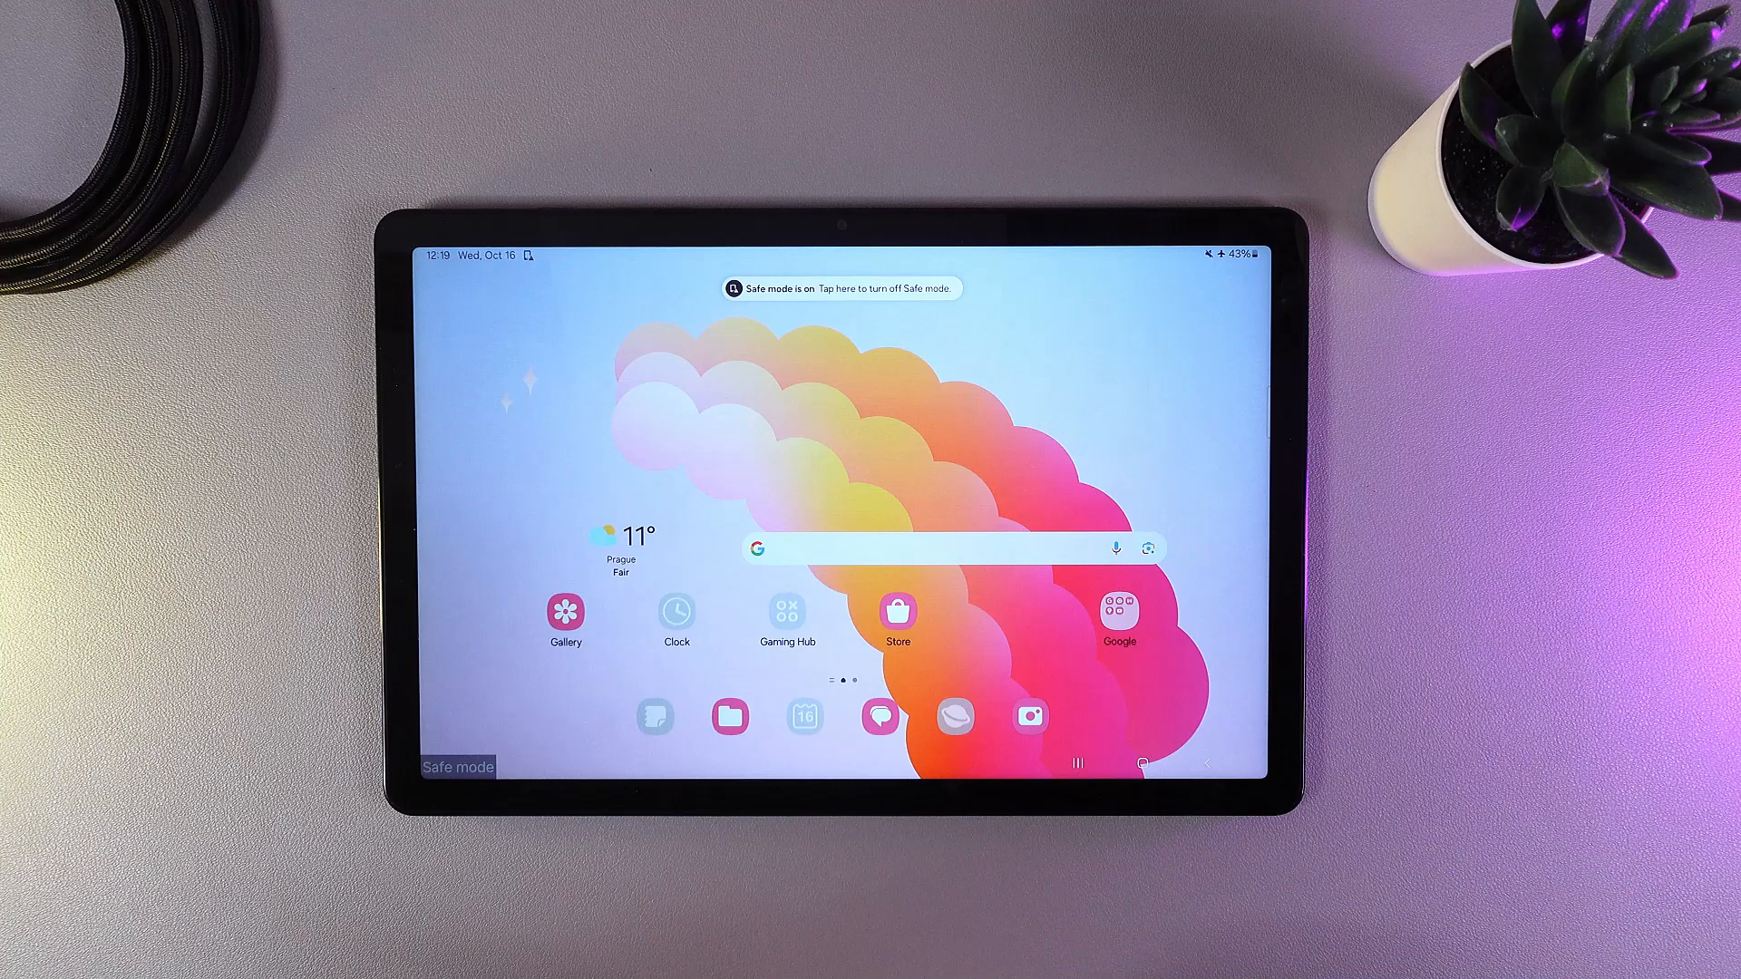
# Step: Open the notification panel showing the 'Safe mode is on' notice
pyautogui.click(837, 288)
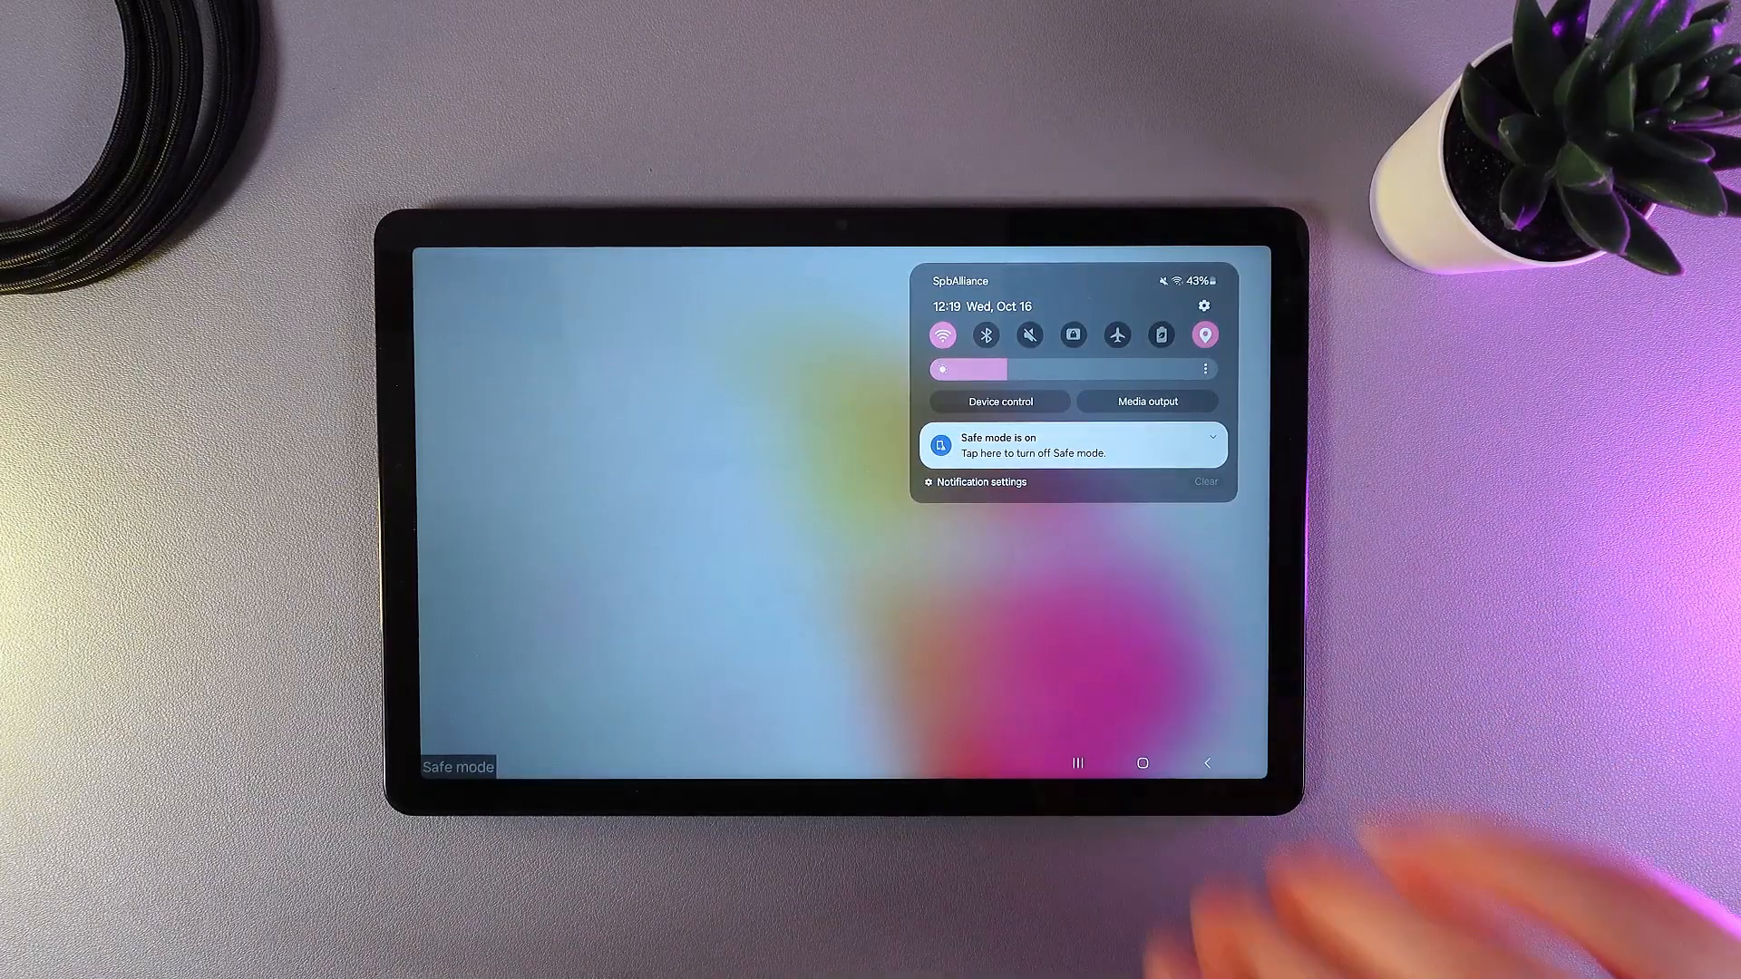
# Step: Turn off Safe mode from its notification and confirm the restart
pyautogui.click(1072, 444)
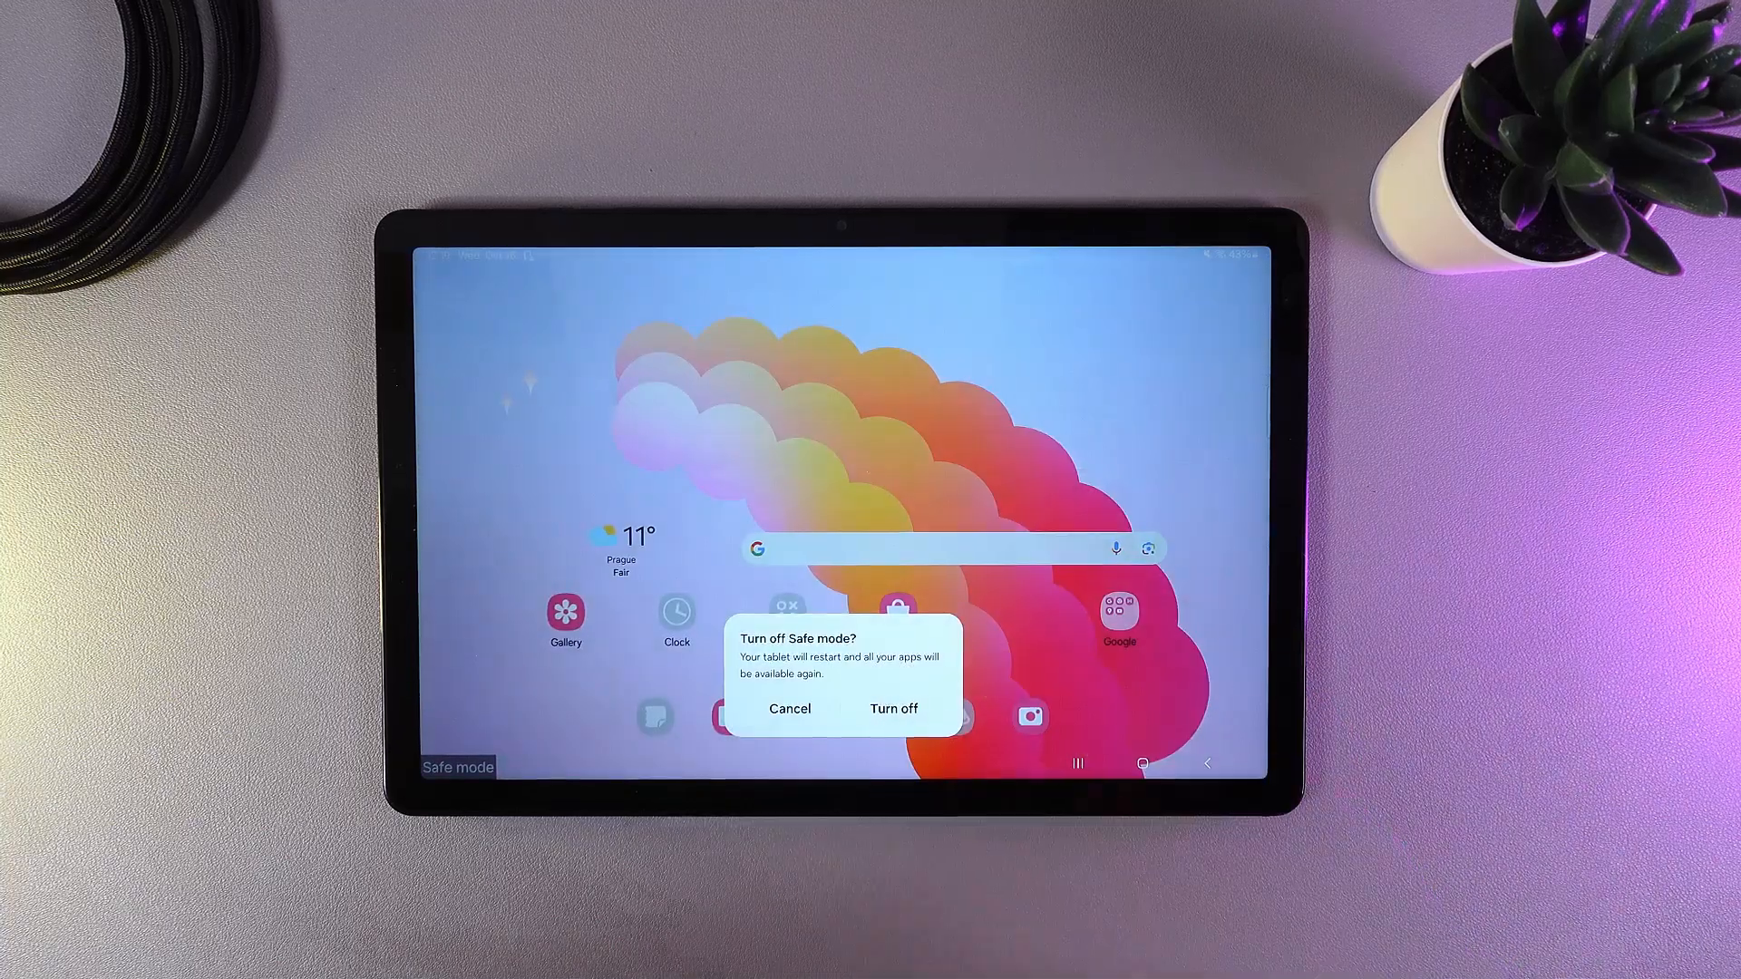
pyautogui.click(892, 709)
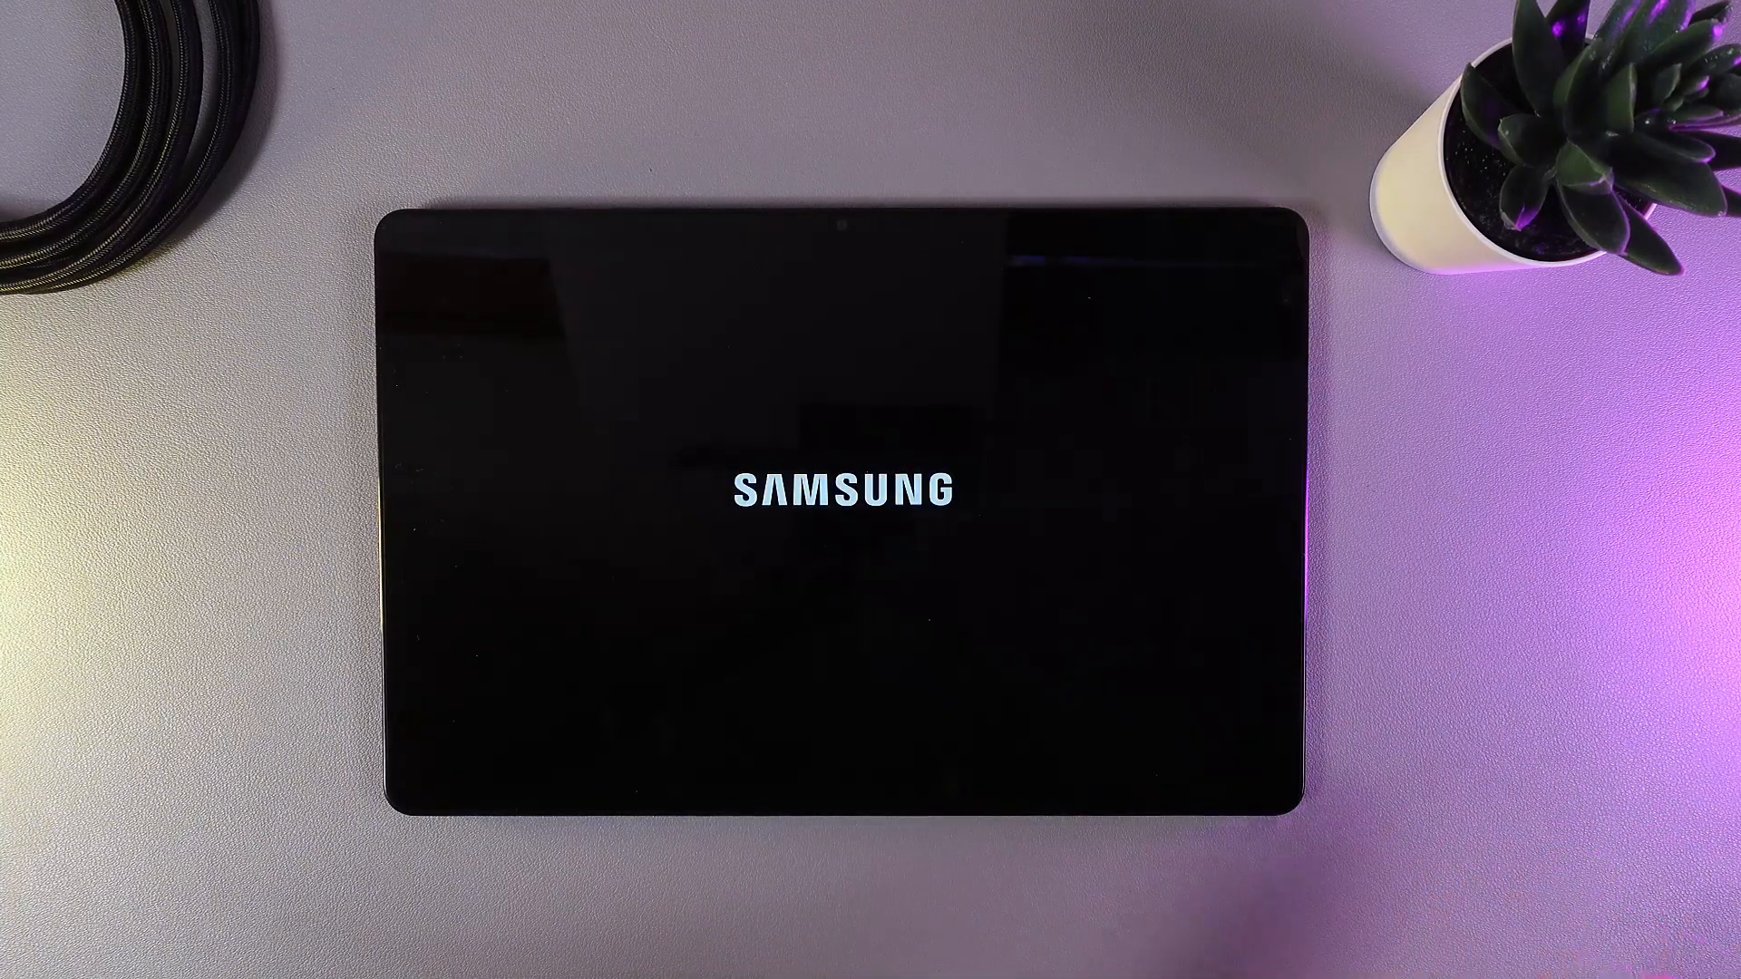